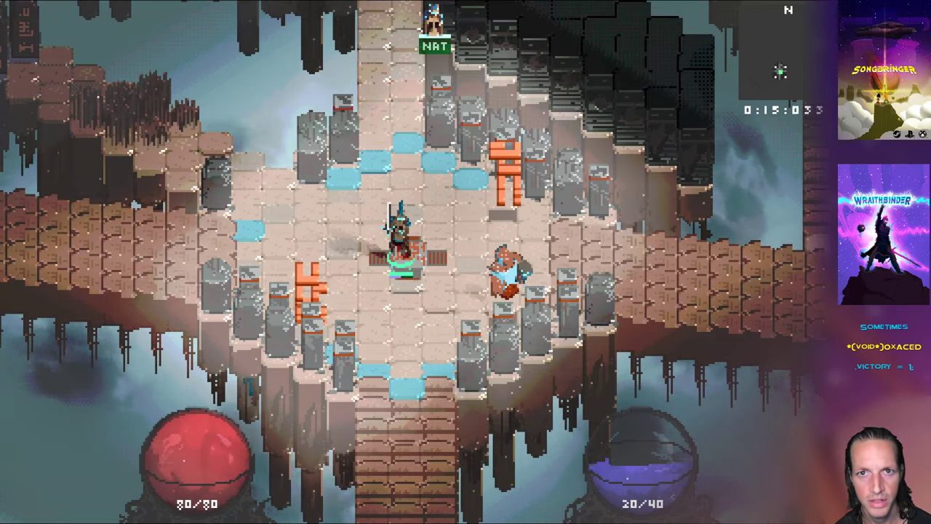
# Switch away from Photoshop toward the iTerm terminal.
pyautogui.press('alt+tab')
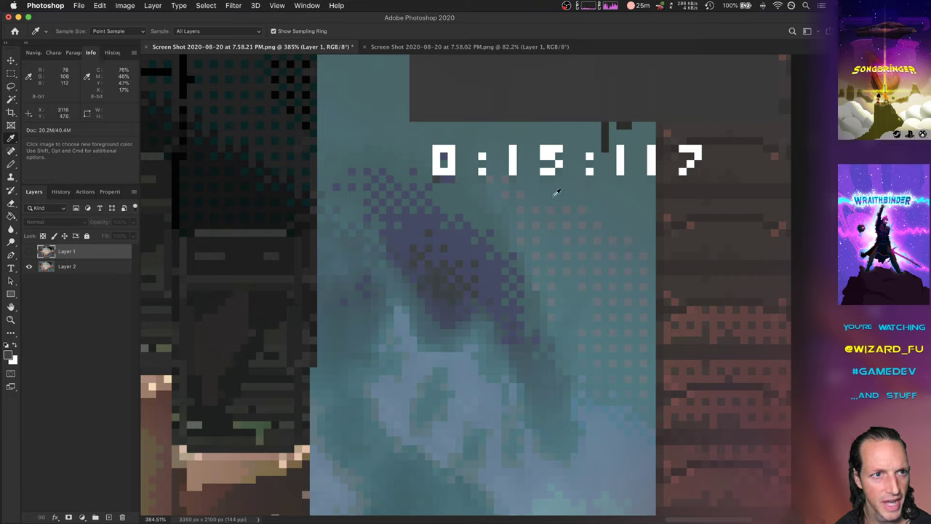
pyautogui.moveTo(549, 191)
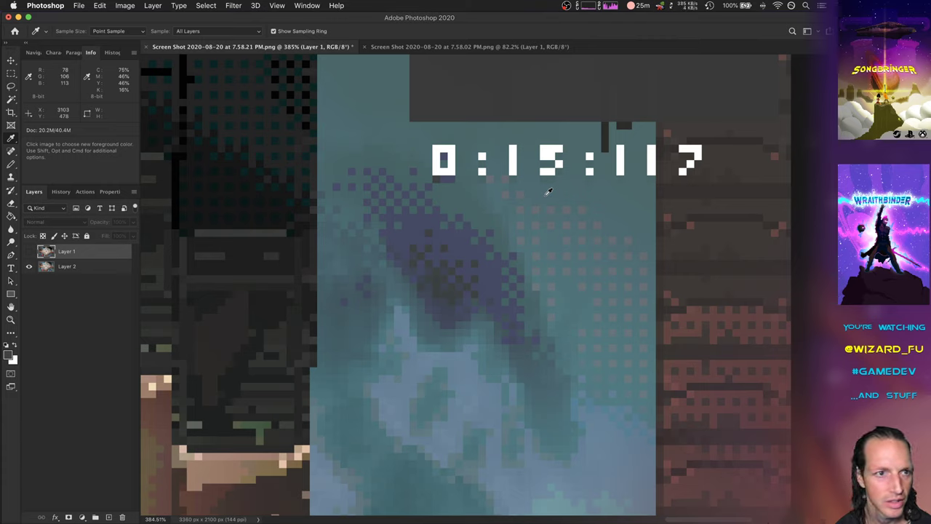
pyautogui.moveTo(552, 192)
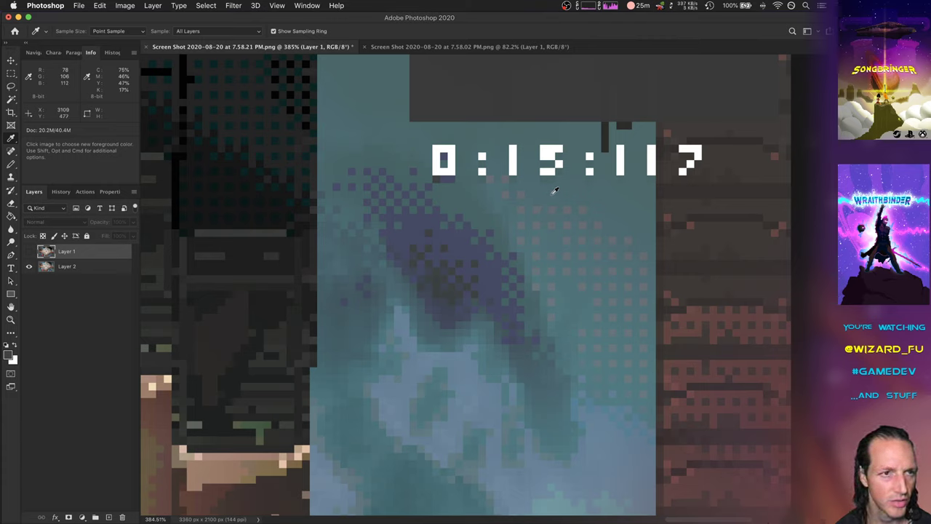
pyautogui.moveTo(555, 191)
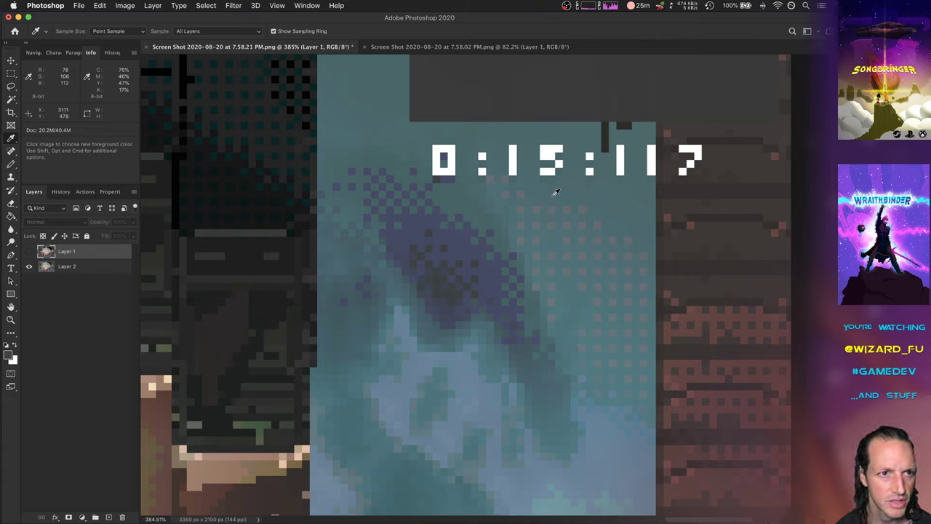
pyautogui.moveTo(560, 191)
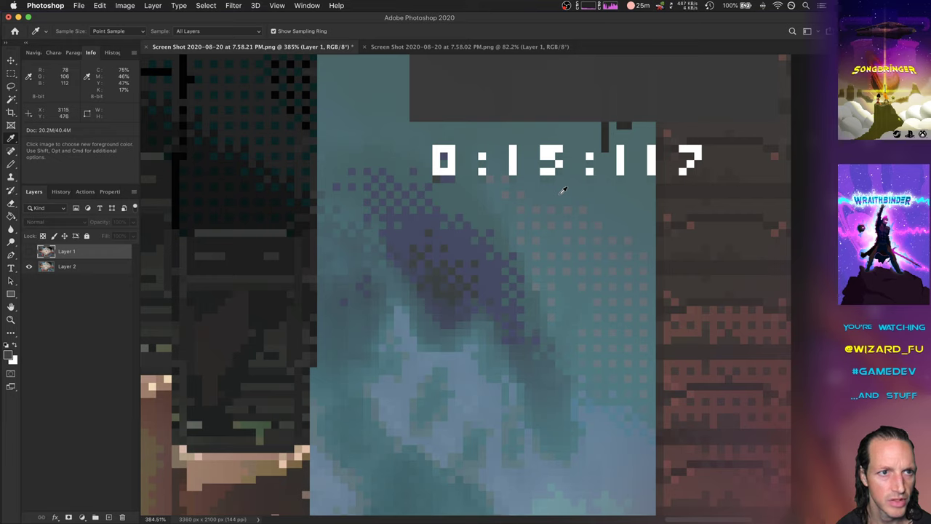
pyautogui.moveTo(541, 191)
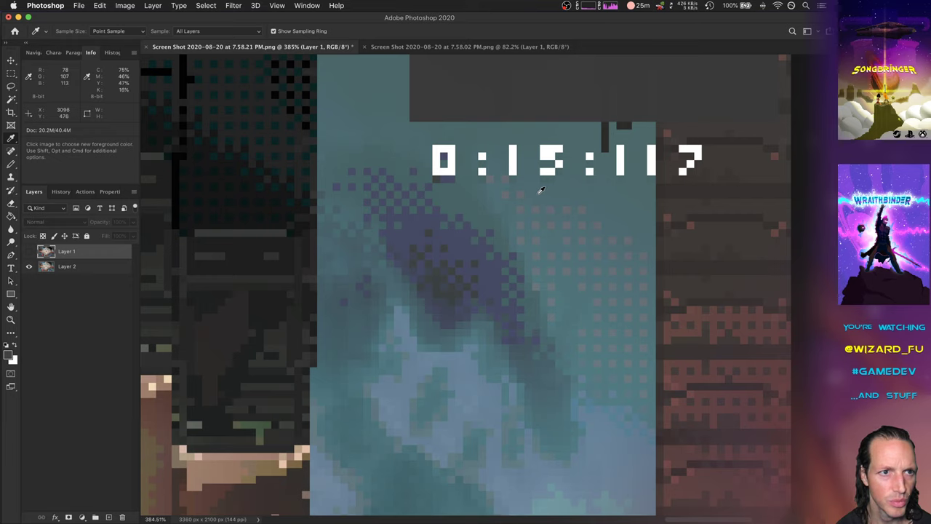
pyautogui.moveTo(560, 193)
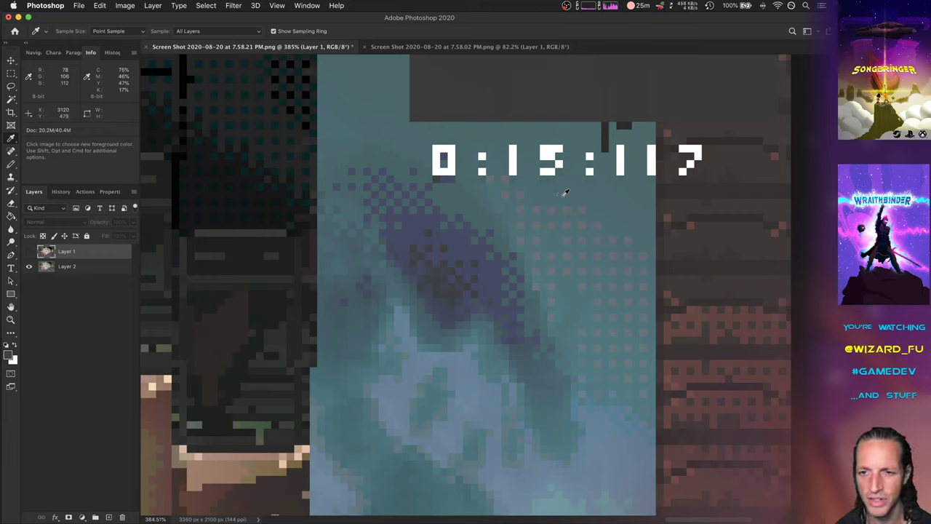
pyautogui.moveTo(558, 195)
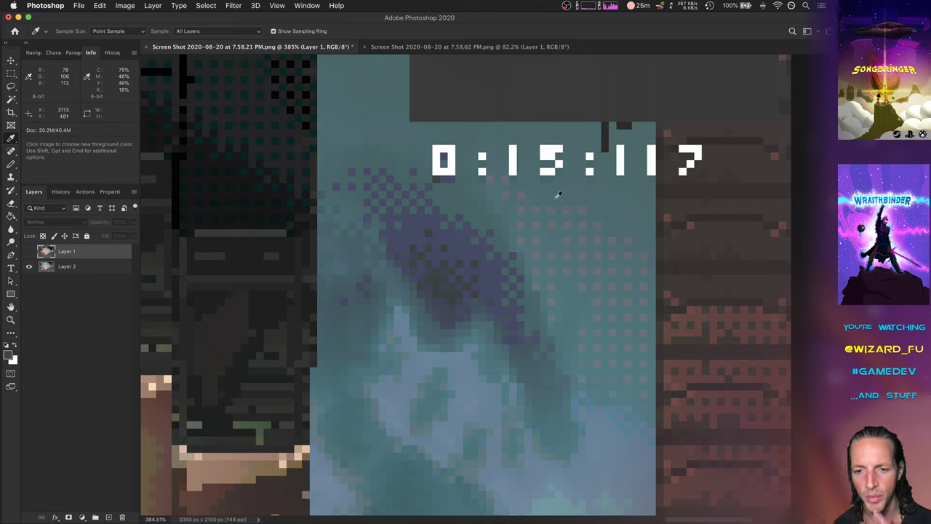
pyautogui.moveTo(580, 191)
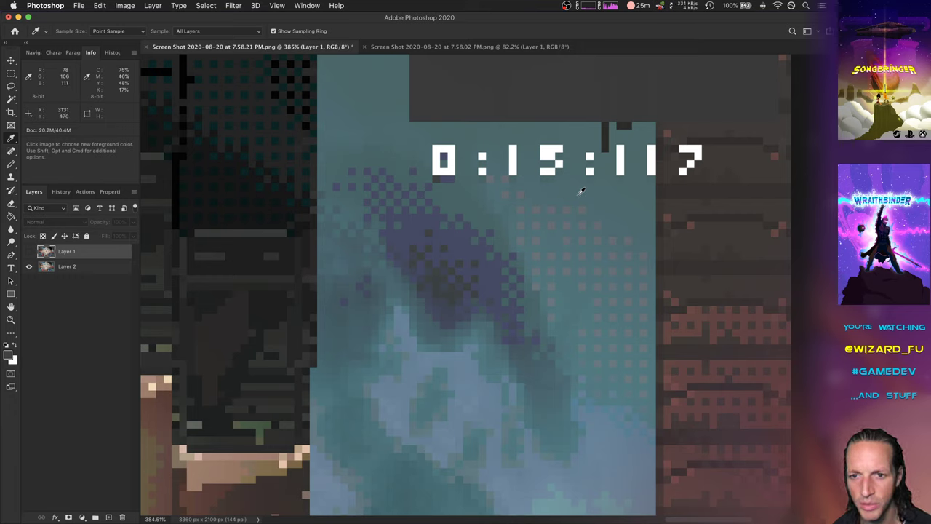
pyautogui.moveTo(366, 100)
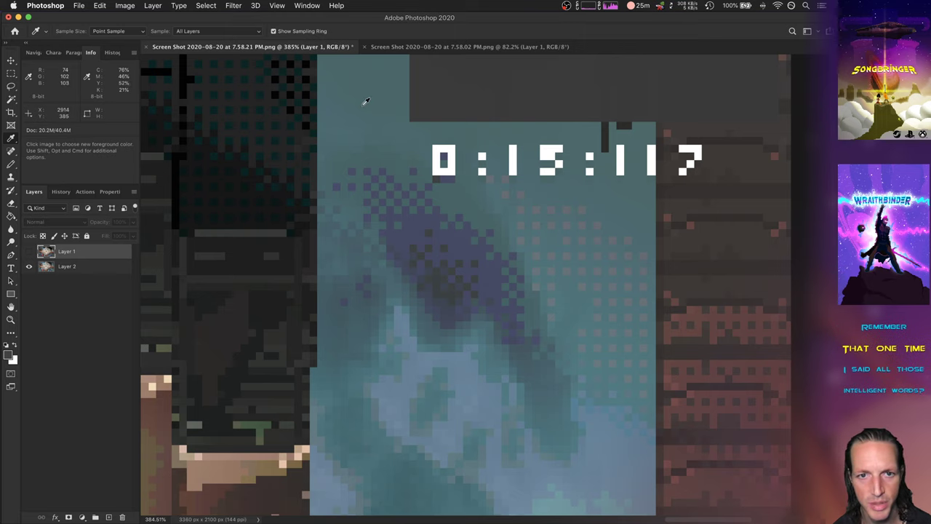
pyautogui.moveTo(464, 241)
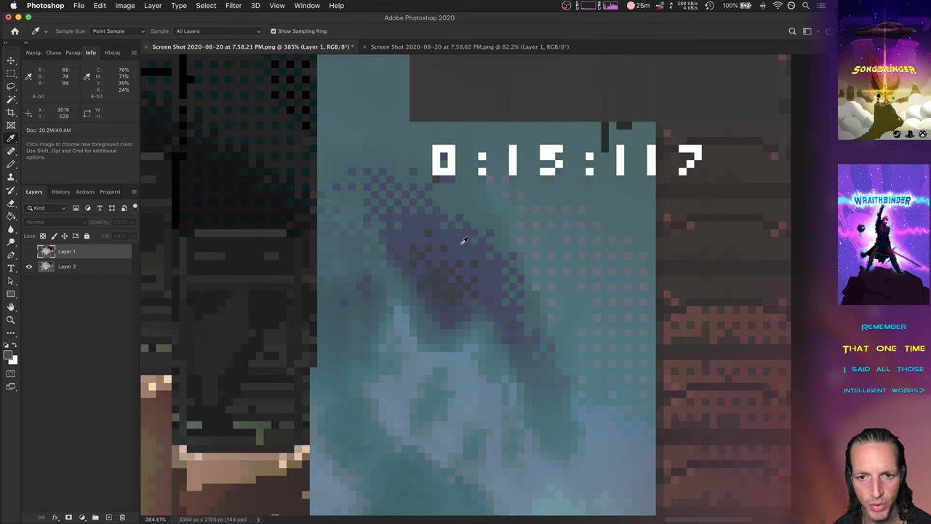
pyautogui.moveTo(468, 253)
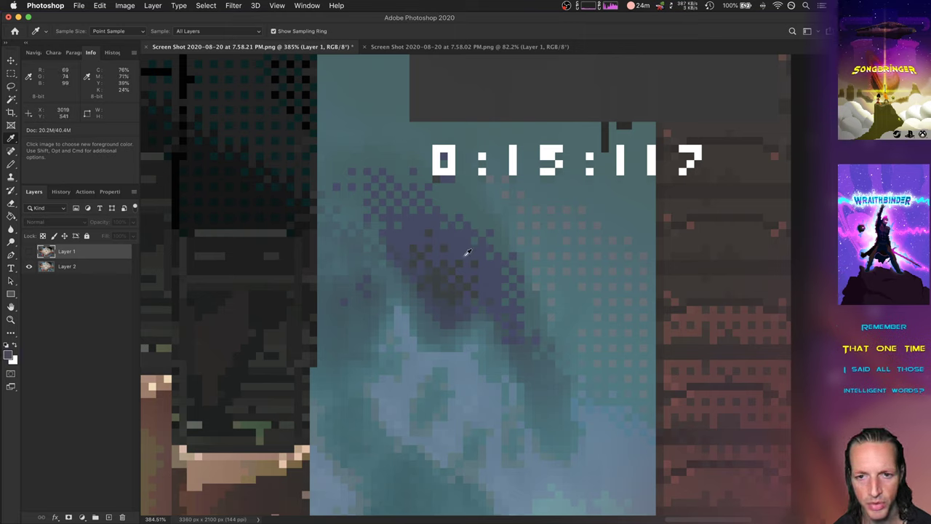
pyautogui.moveTo(435, 234)
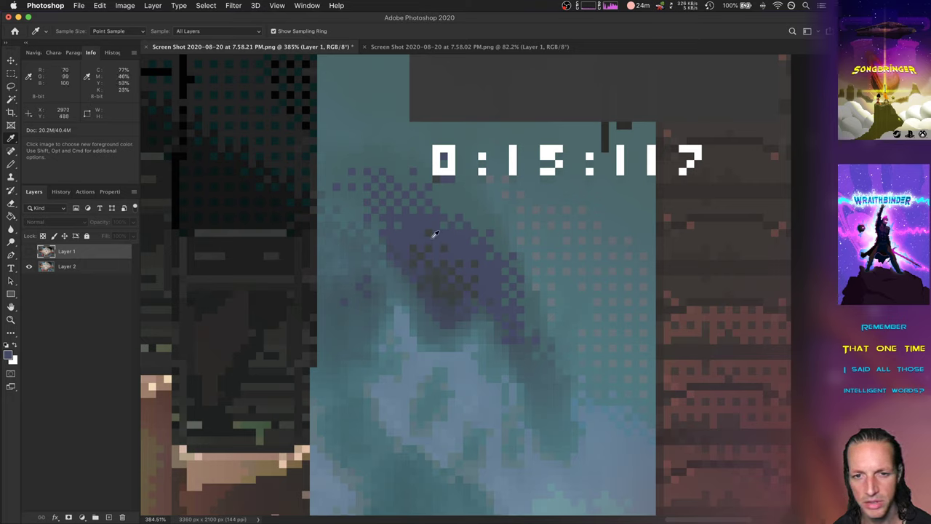
pyautogui.moveTo(356, 339)
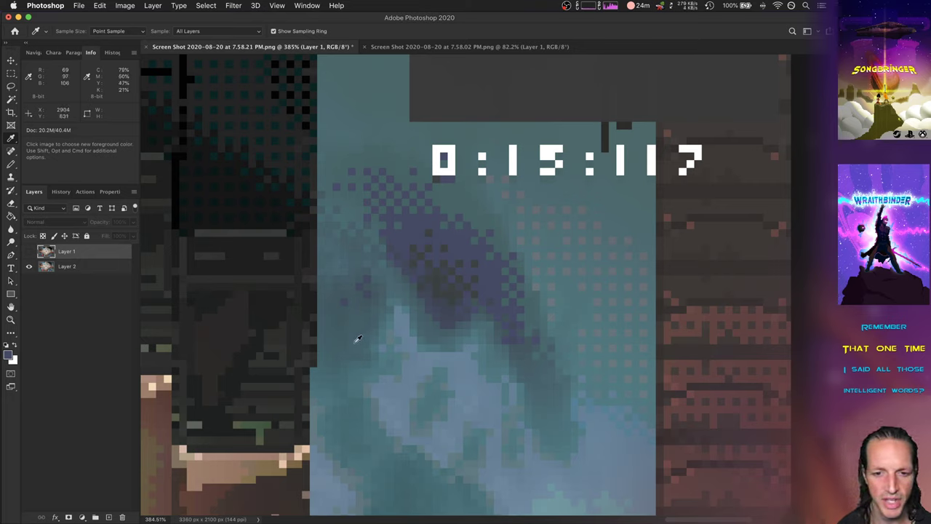
pyautogui.moveTo(387, 320)
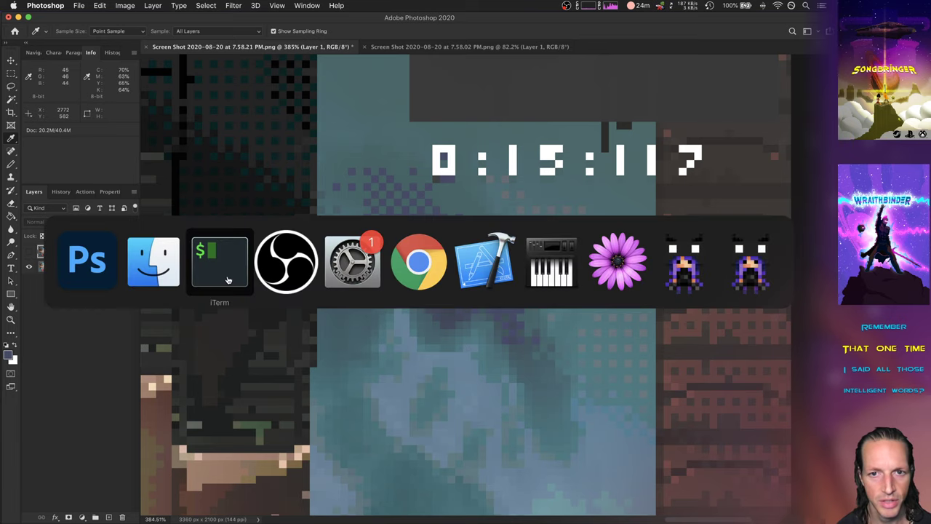
# In vim, set pureness to blend 0.908 by the gameboy value in RenderSystem.cpp, then rebuild.
pyautogui.click(220, 261)
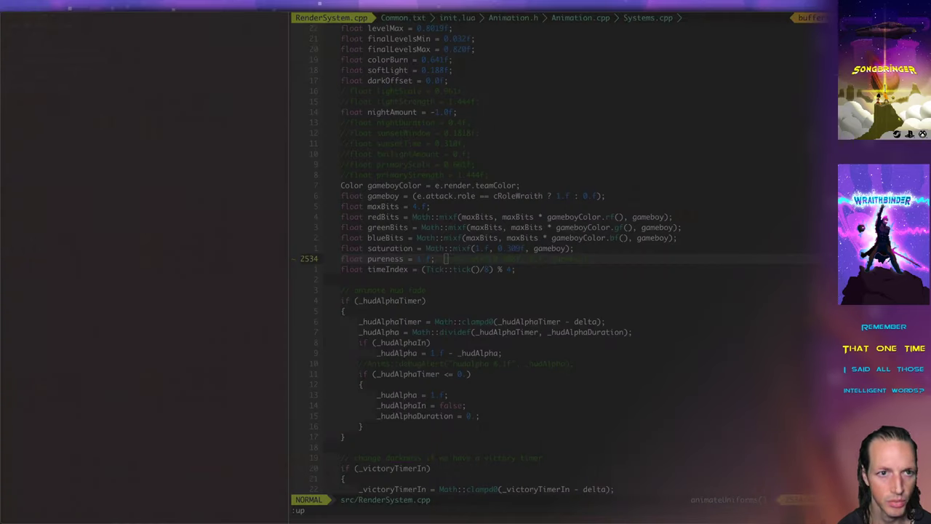
pyautogui.press('v')
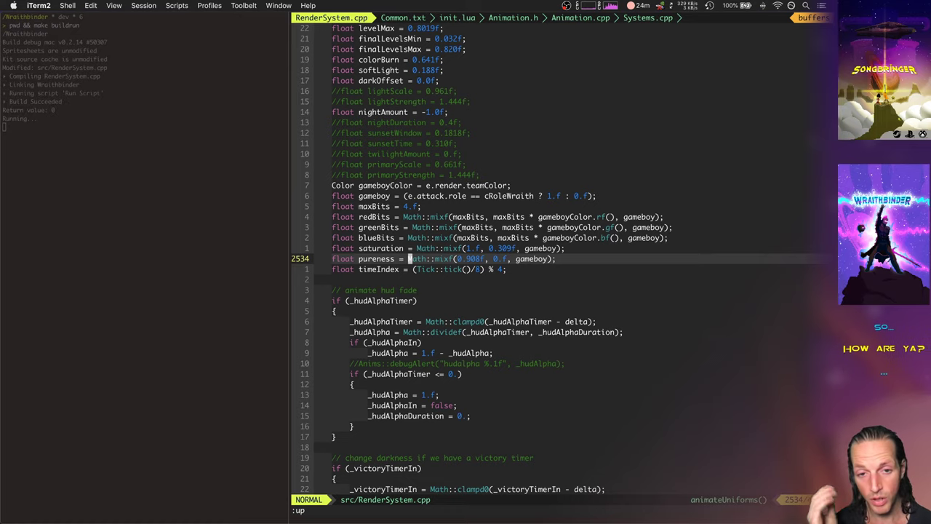
pyautogui.press('cmd+tab')
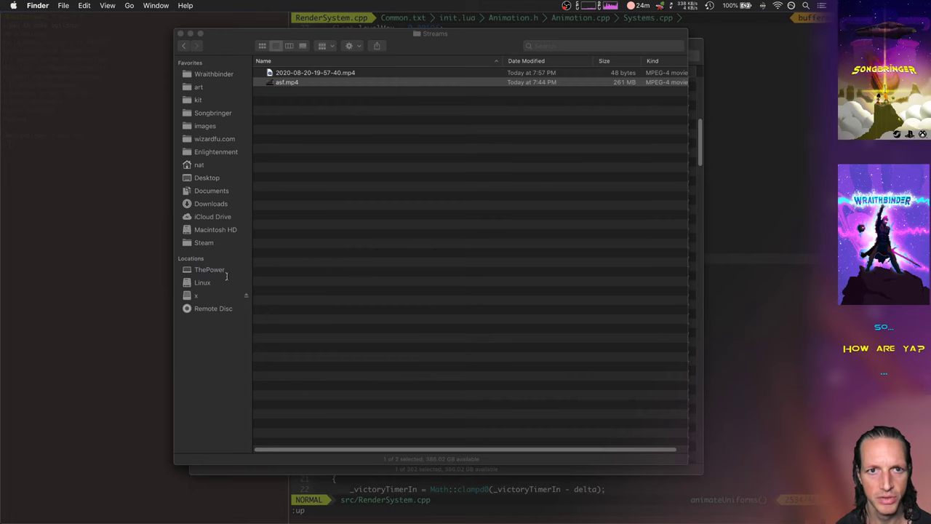
# Navigate Home › Wraithbinder › Assets › Screencap and scroll through the screenshots.
pyautogui.click(208, 174)
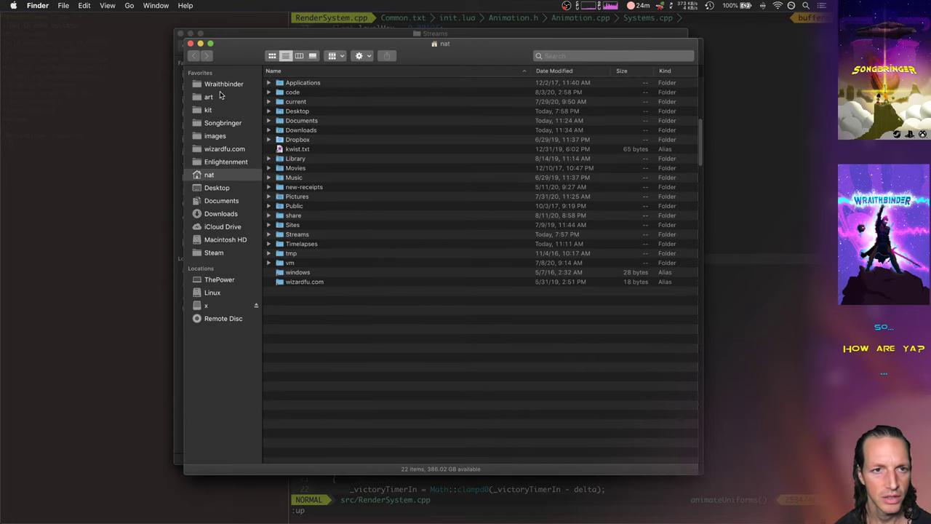
pyautogui.click(223, 83)
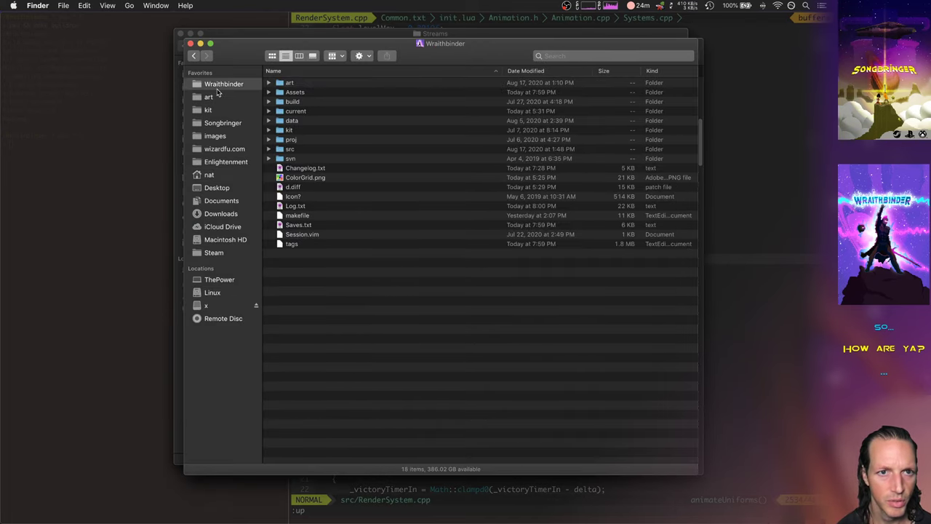
pyautogui.doubleClick(295, 92)
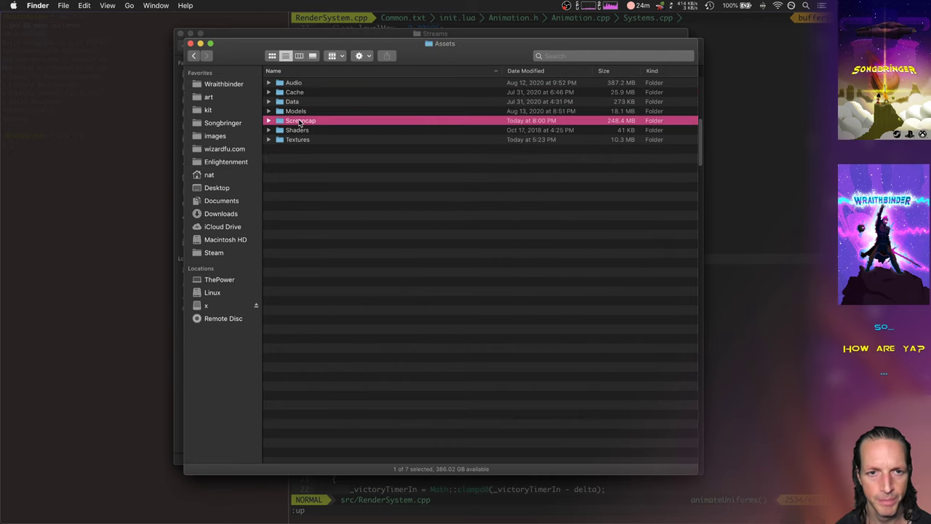
pyautogui.doubleClick(301, 120)
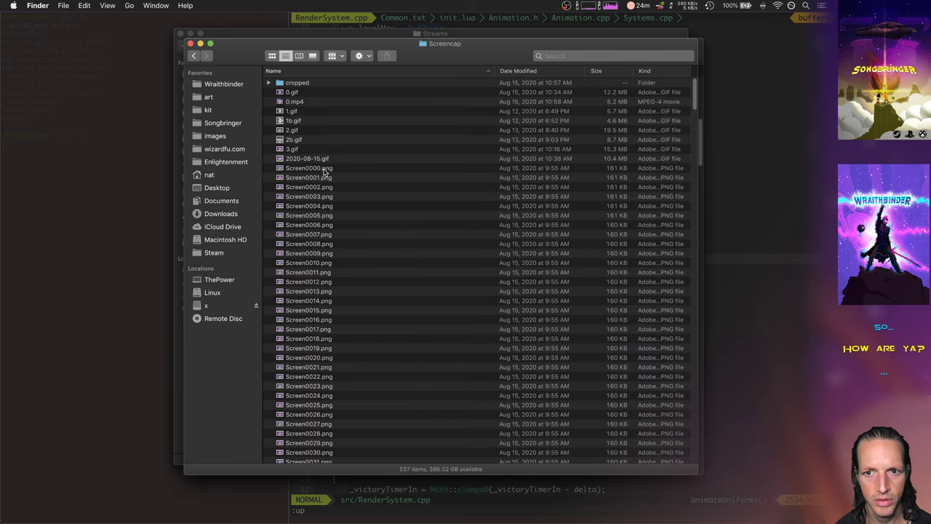
pyautogui.scroll(-3)
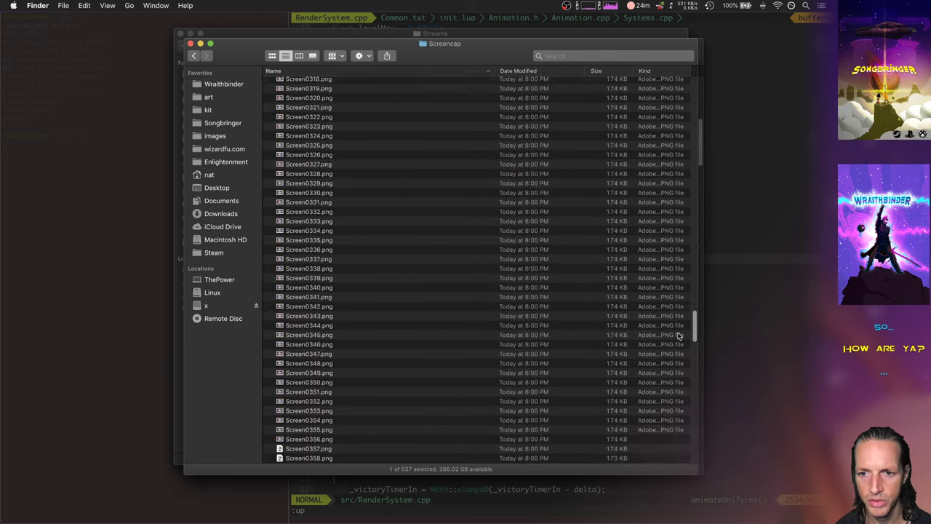
pyautogui.scroll(3)
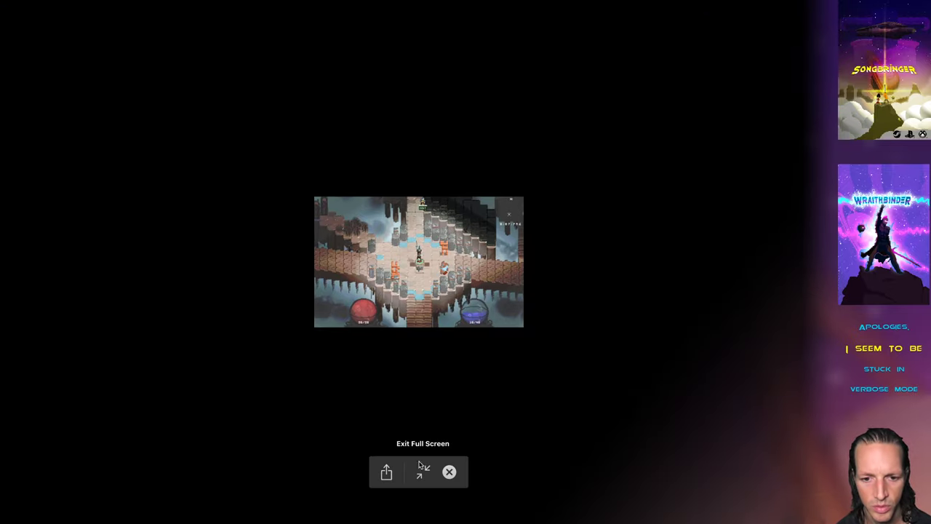
# Exit full-screen playback to view Screen0330.png in a Quick Look window.
pyautogui.click(423, 471)
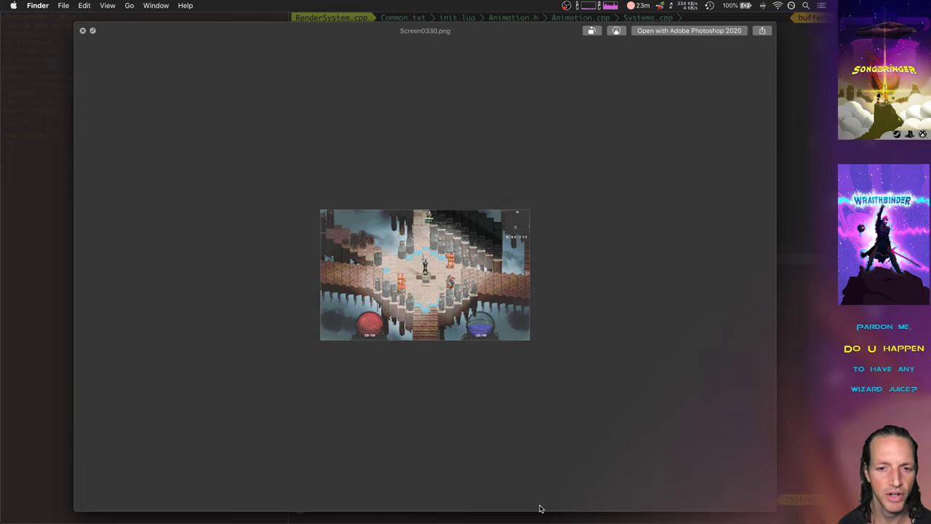
pyautogui.moveTo(640, 342)
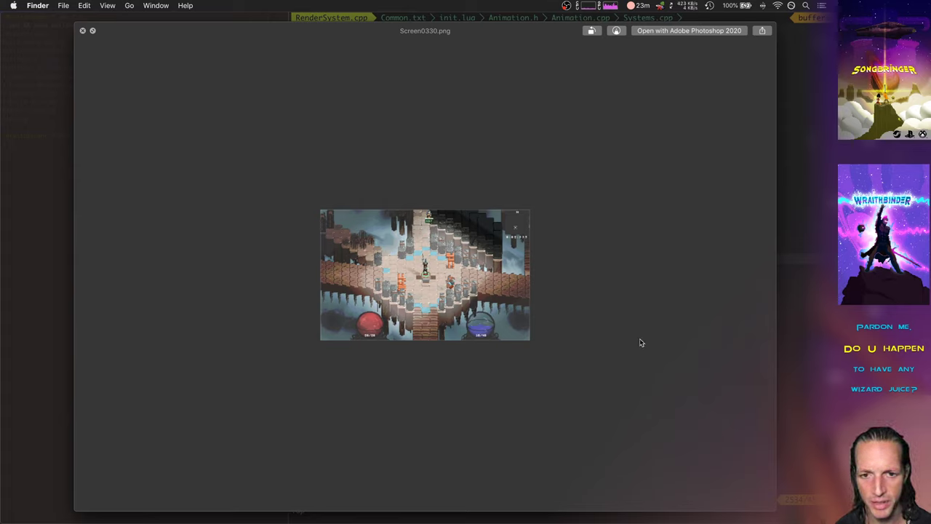
pyautogui.moveTo(411, 327)
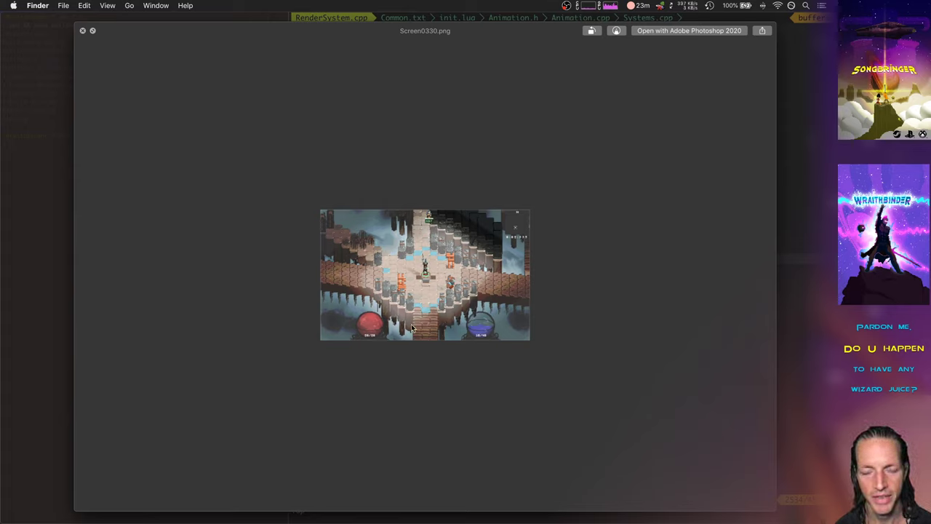
pyautogui.moveTo(408, 373)
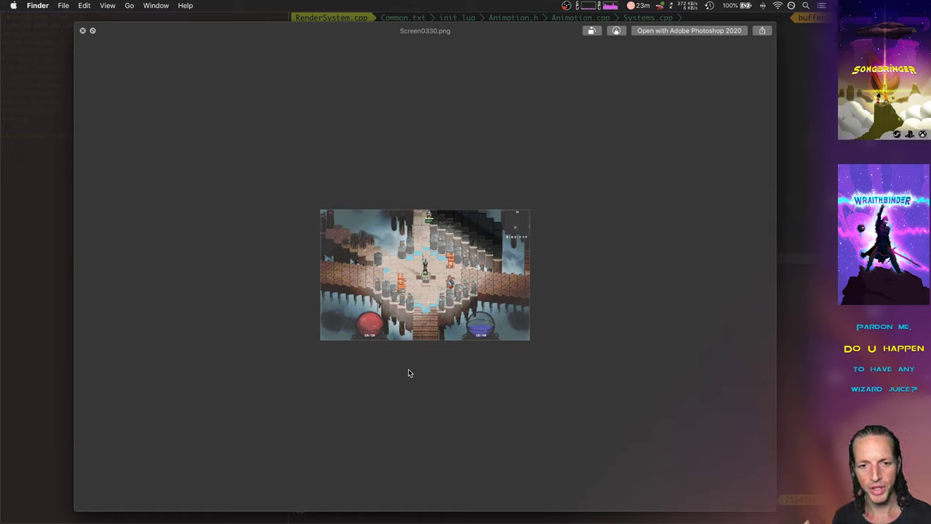
pyautogui.moveTo(409, 290)
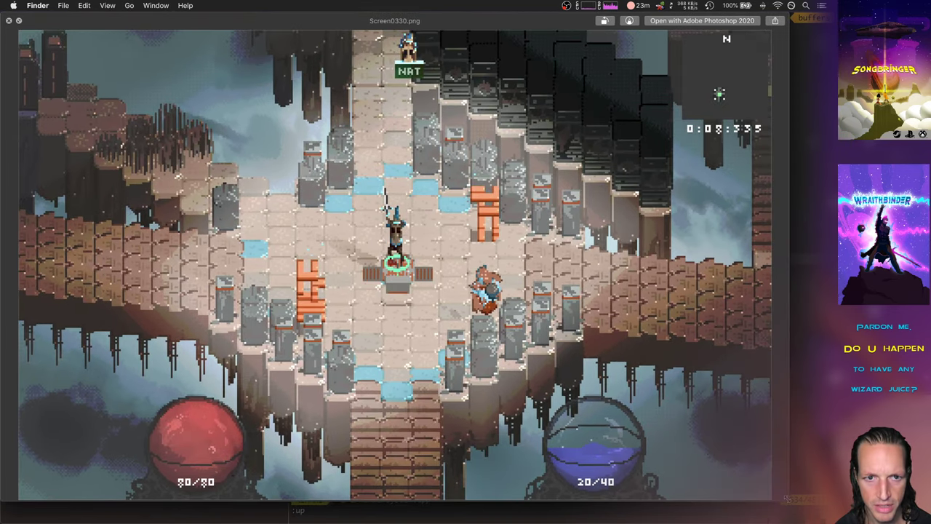
pyautogui.moveTo(631, 384)
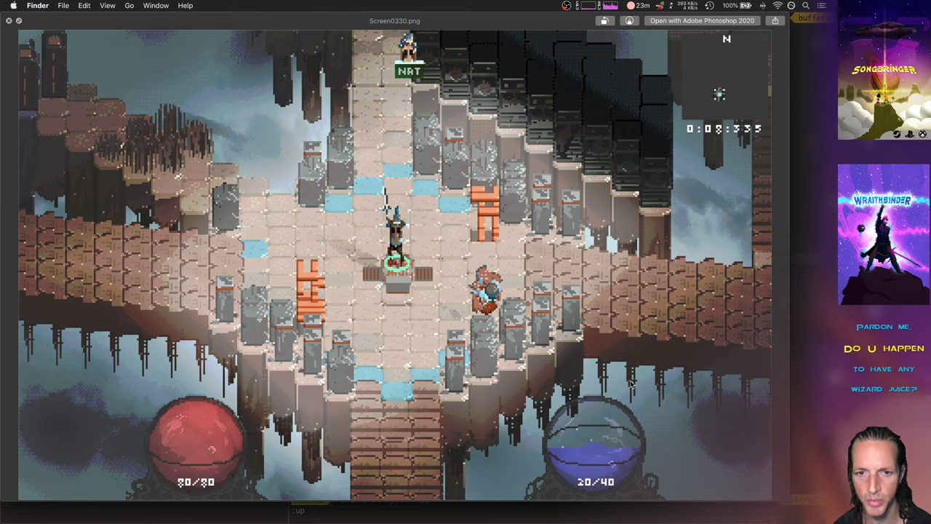
pyautogui.moveTo(334, 254)
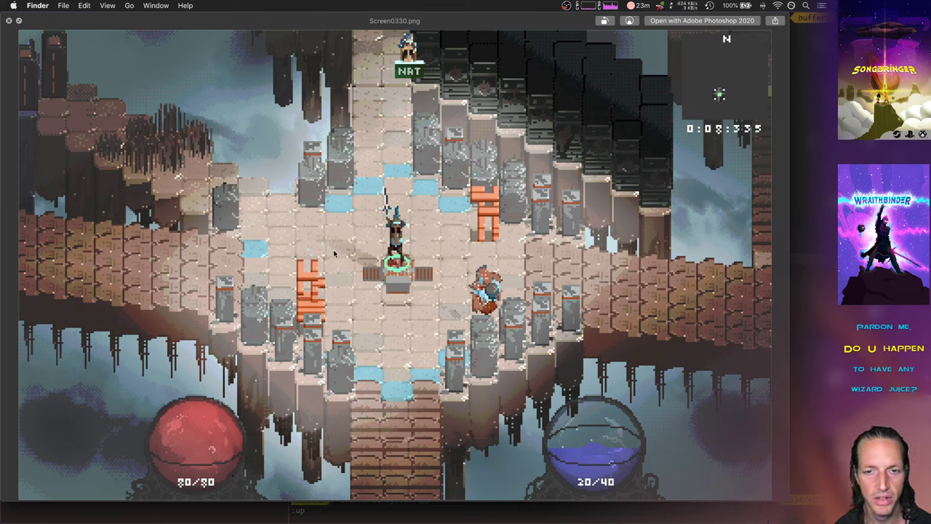
pyautogui.moveTo(437, 343)
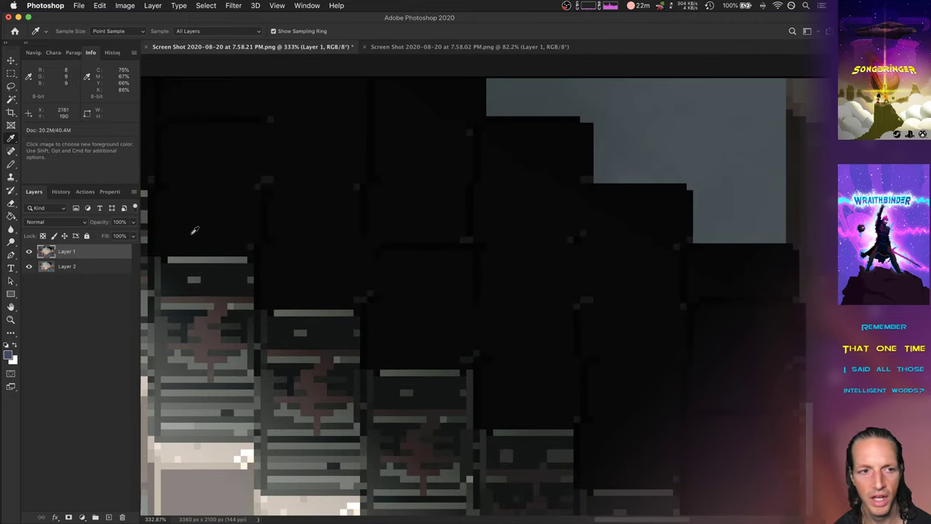
# Toggle Layer 1 on and off against Layer 2, leaving the 0:15:117 capture visible.
pyautogui.click(29, 251)
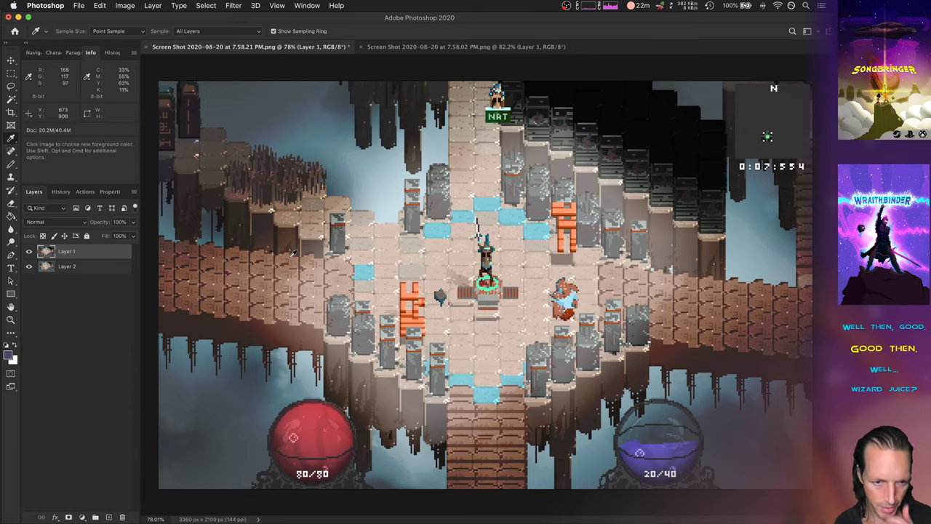
pyautogui.moveTo(269, 273)
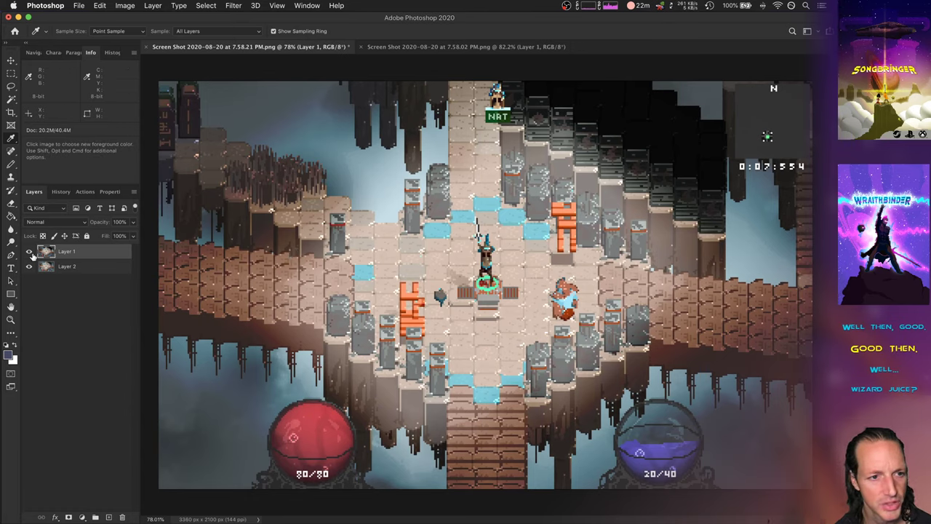
pyautogui.click(29, 266)
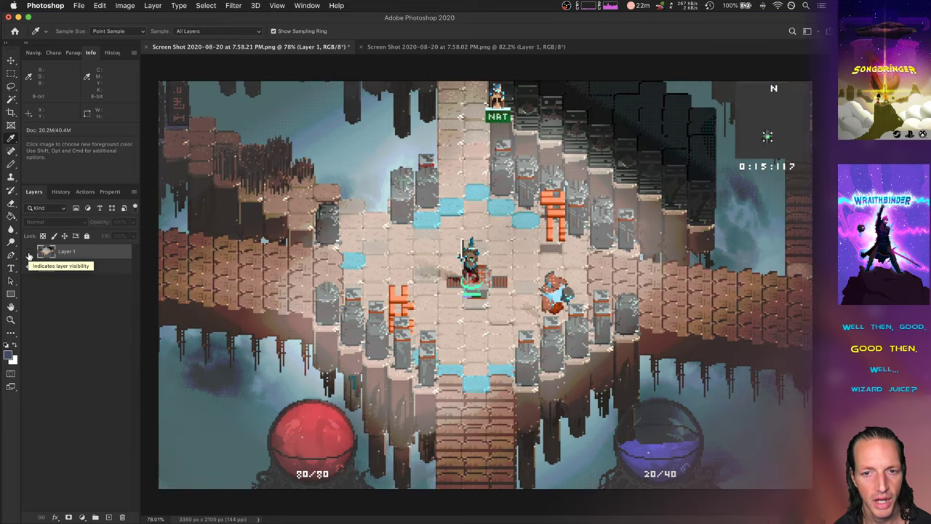
pyautogui.click(95, 516)
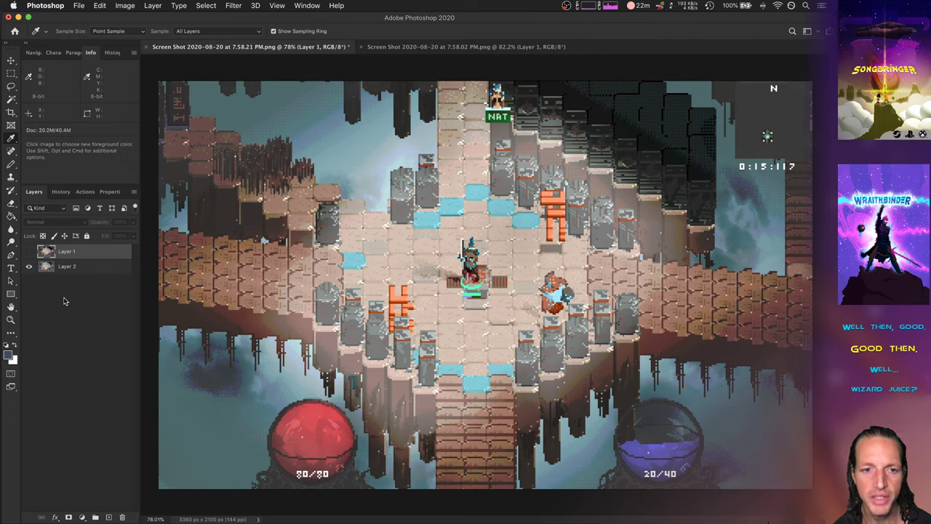
pyautogui.moveTo(211, 327)
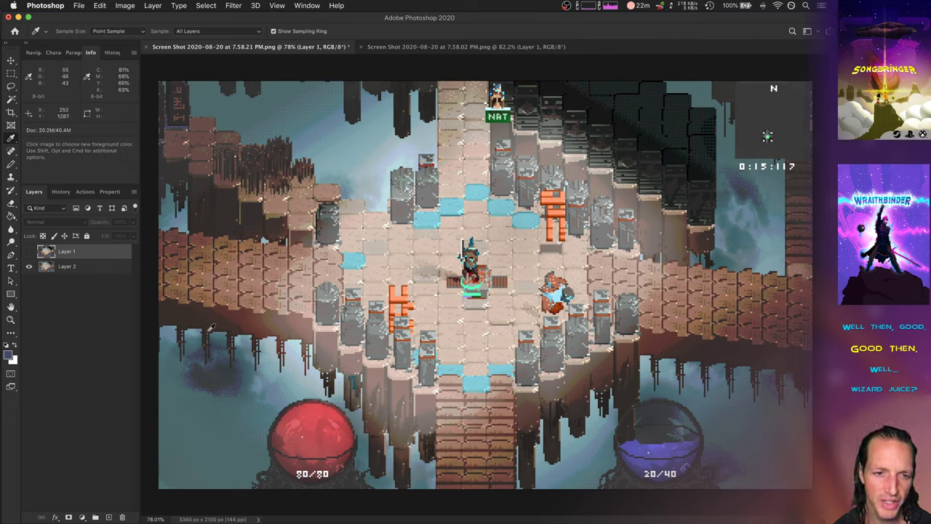
pyautogui.moveTo(335, 320)
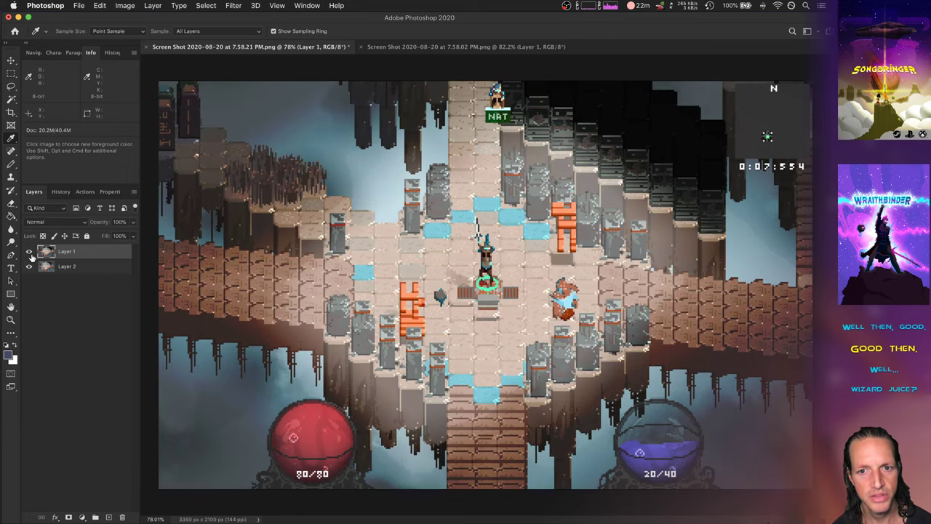
pyautogui.click(29, 265)
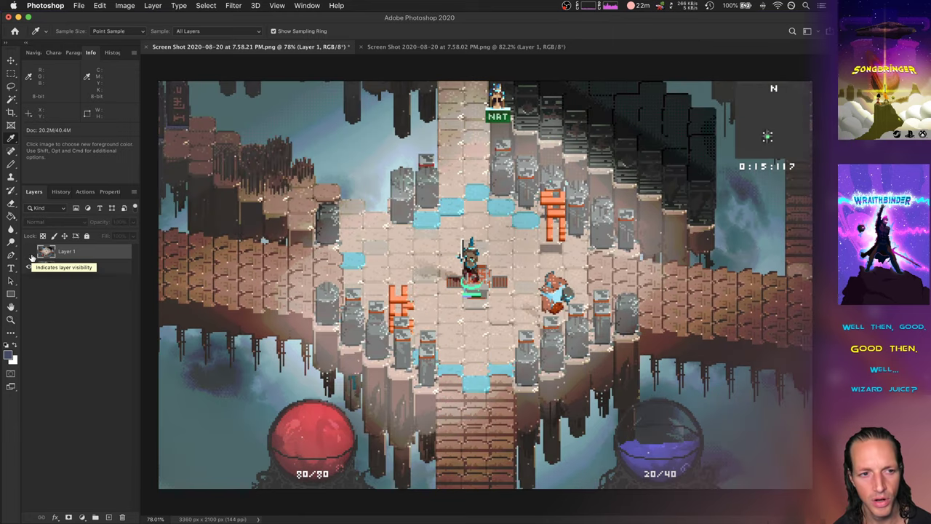
pyautogui.click(83, 517)
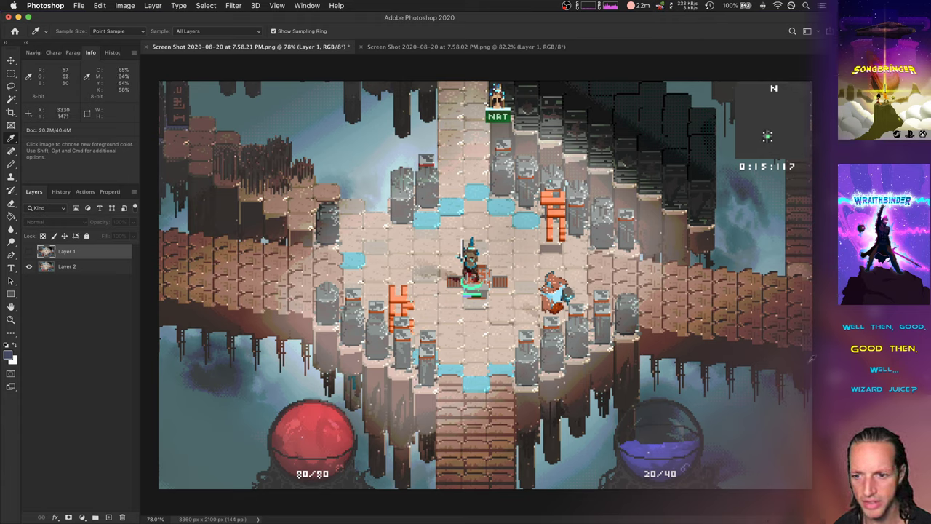
pyautogui.moveTo(553, 174)
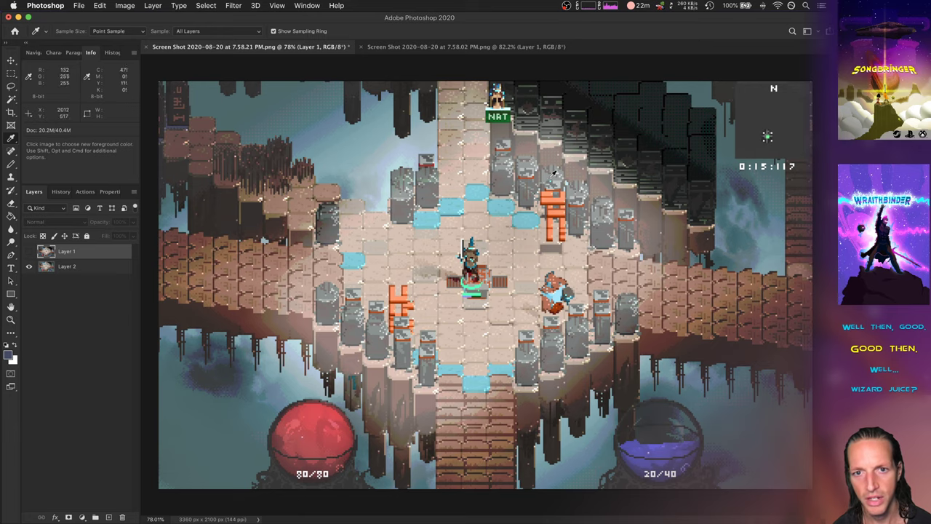
pyautogui.moveTo(11, 258)
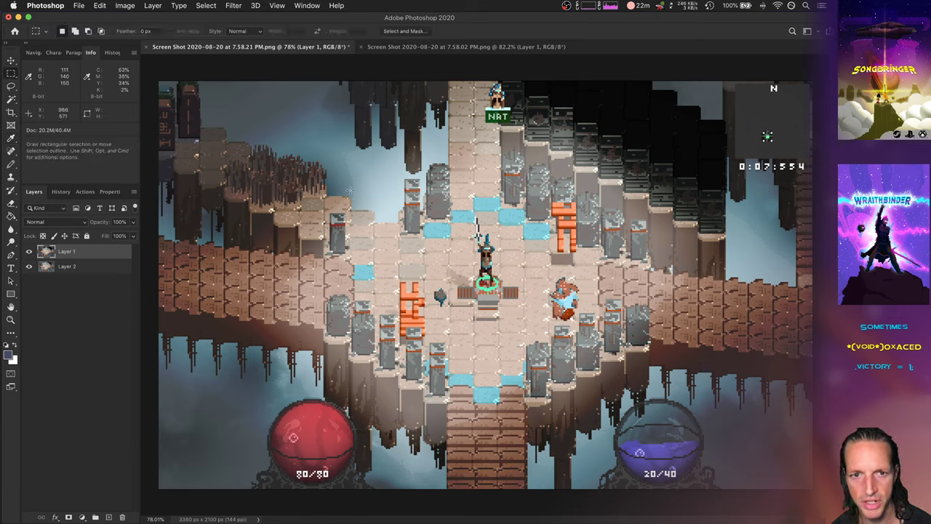
# Drag a rectangular marquee selection around the central platform.
pyautogui.moveTo(357, 170); pyautogui.dragTo(587, 385)
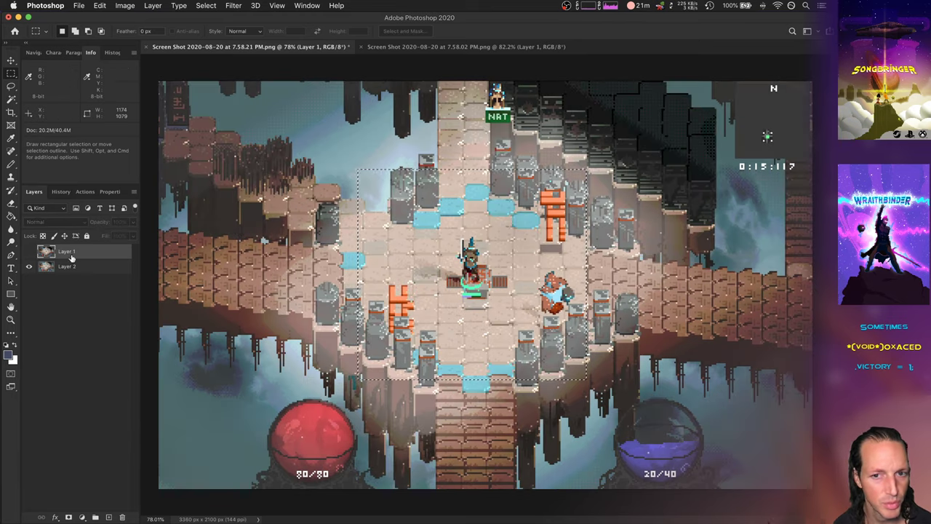
pyautogui.moveTo(367, 231)
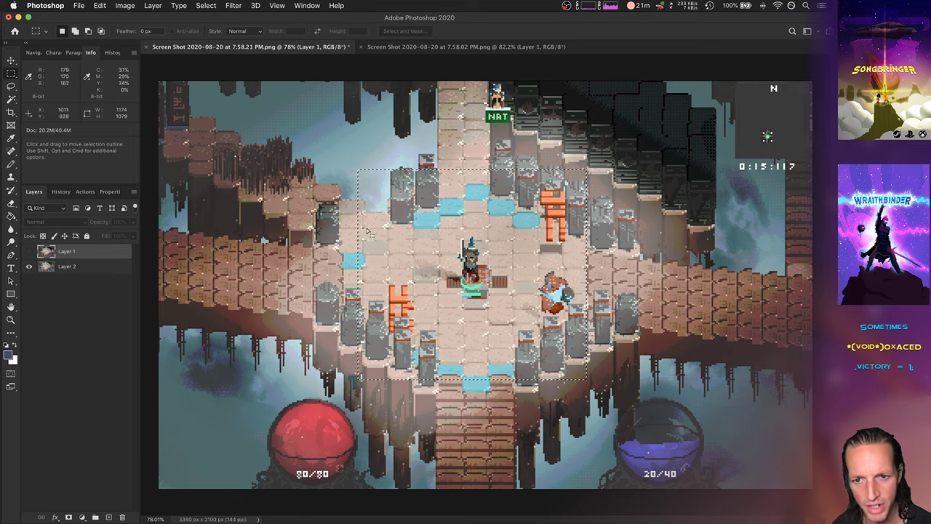
pyautogui.moveTo(381, 217)
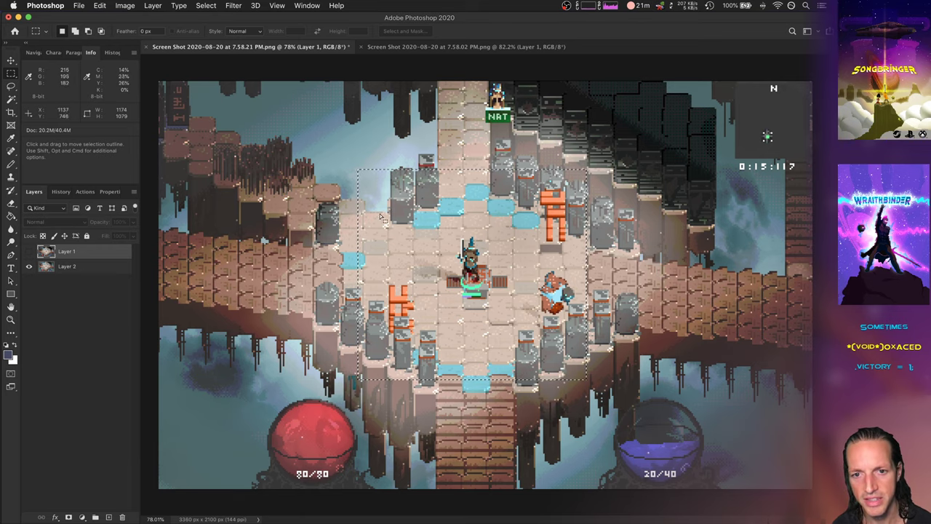
pyautogui.moveTo(473, 233)
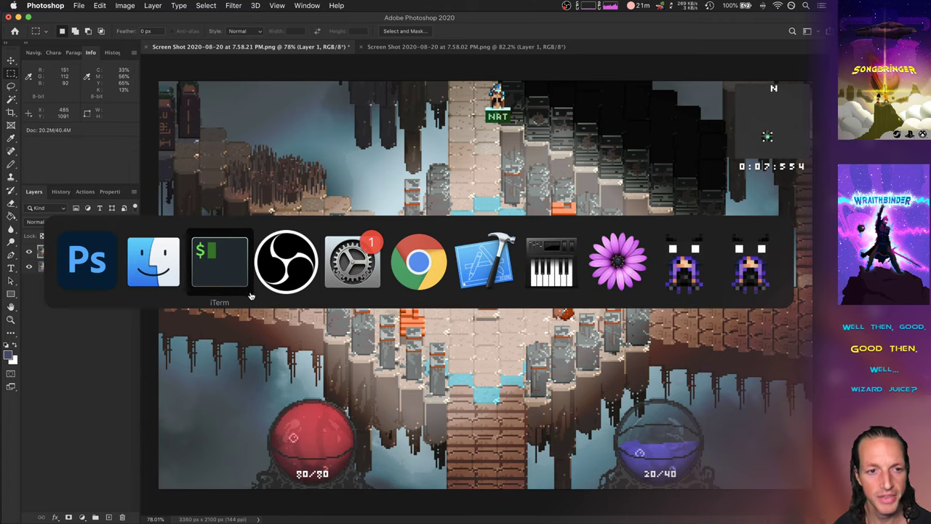
# Rerun make buildrun in iTerm and bring up Saves.txt in the editor.
pyautogui.click(219, 261)
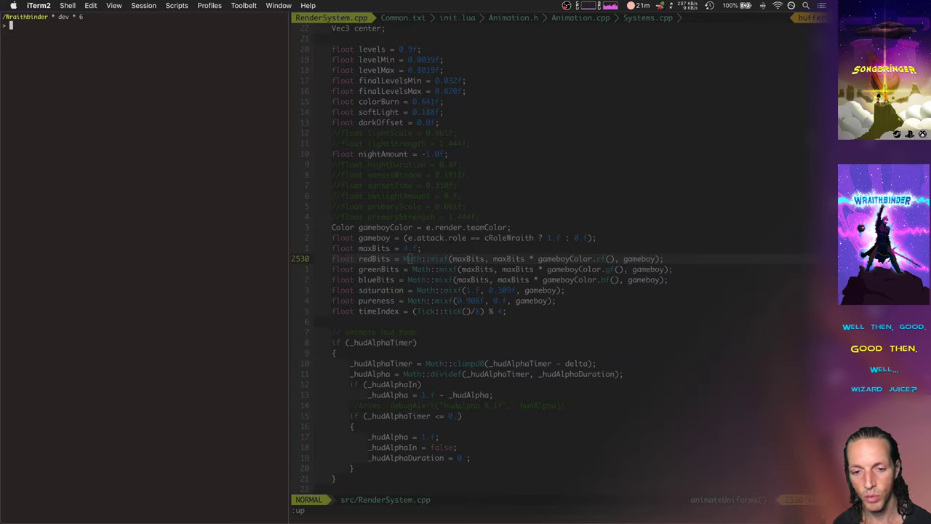
pyautogui.press('Return')
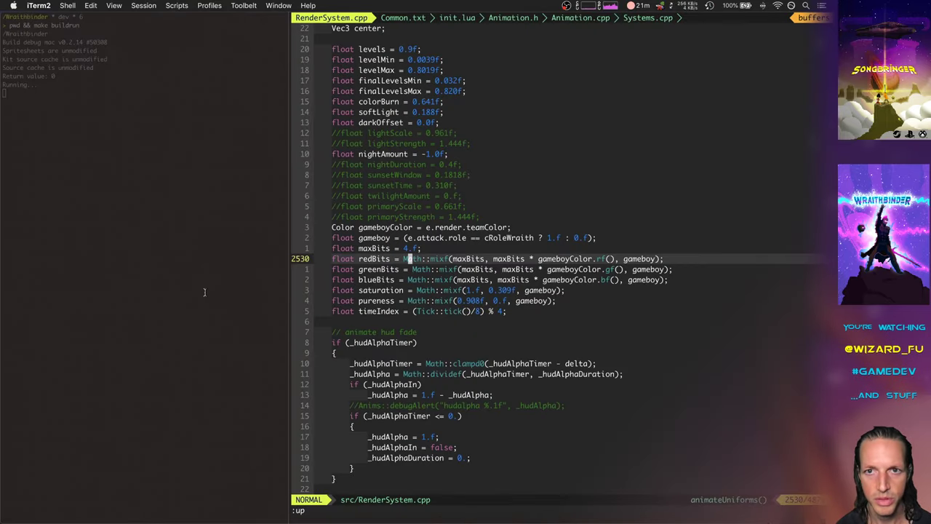
pyautogui.click(705, 18)
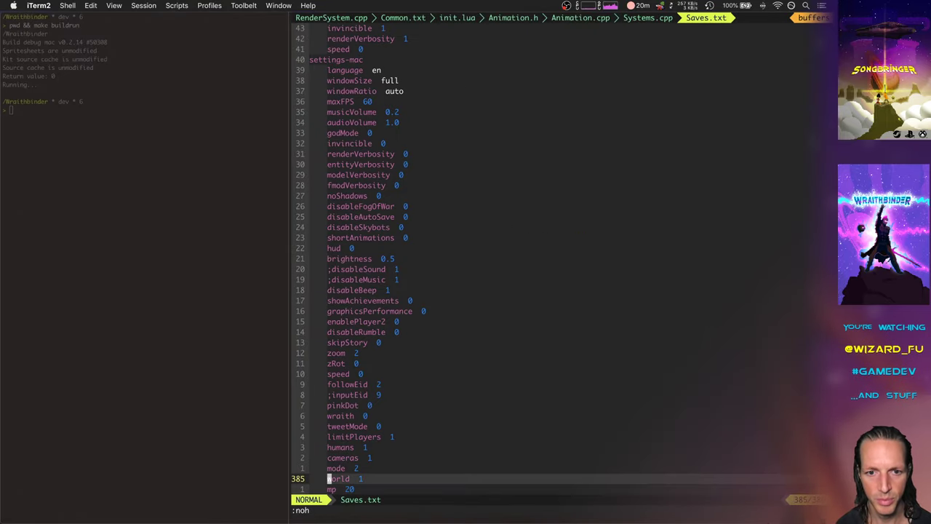